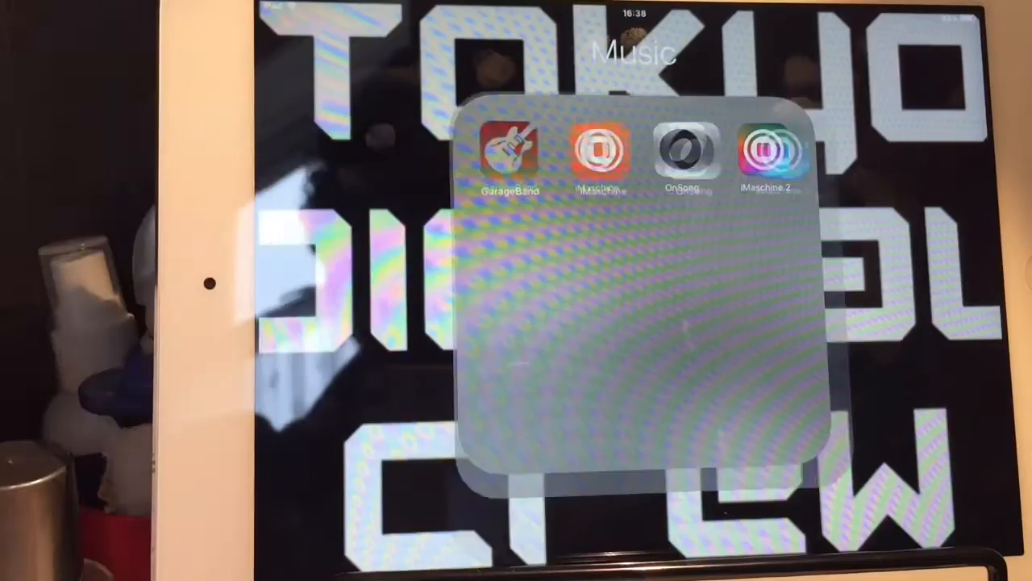
Step: Launch GarageBand from the Music folder and open the existing song
{"action": "left_click", "coordinate": [509, 152]}
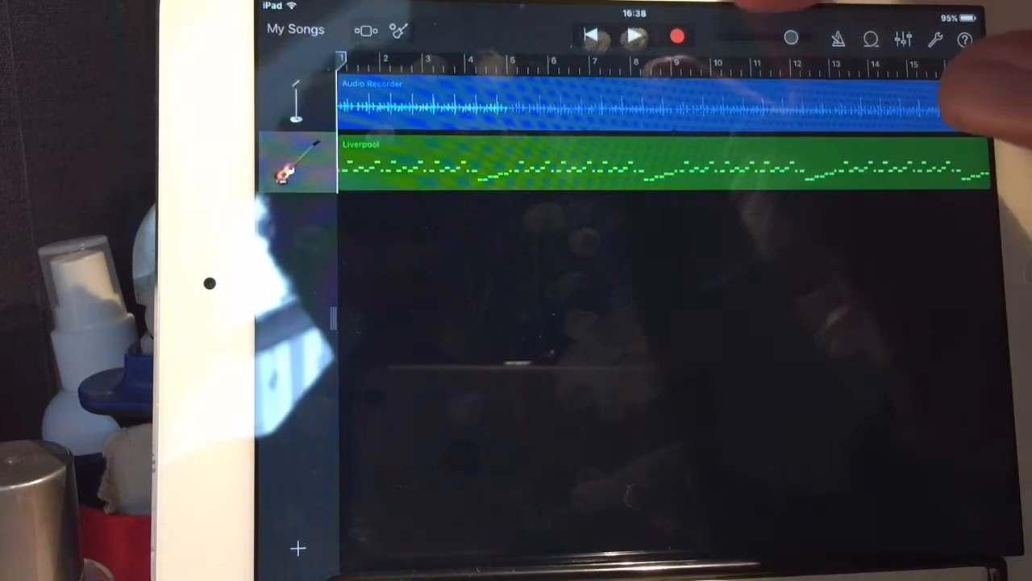
{"action": "left_click", "coordinate": [636, 36]}
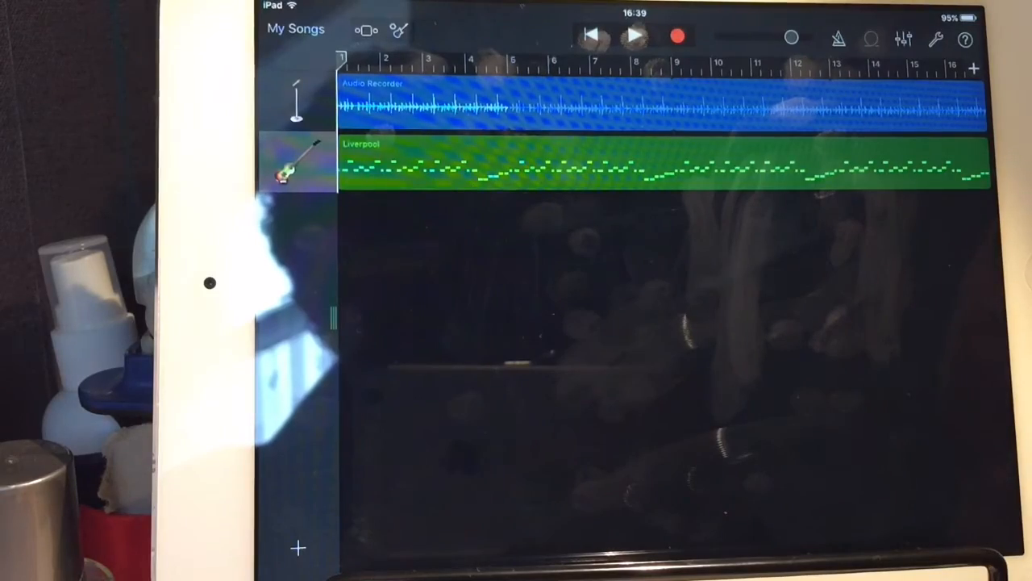
Step: Bring up the Loop Browser, undo the dragged-in piano loop, and show Apple Loops
{"action": "left_click", "coordinate": [871, 39]}
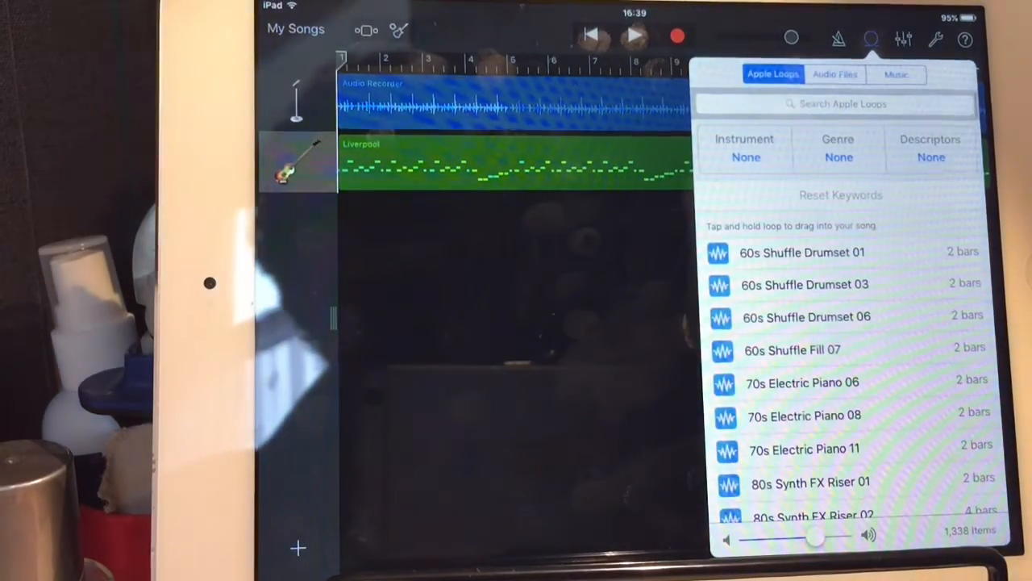
{"action": "scroll", "scroll_direction": "up", "scroll_amount": 3}
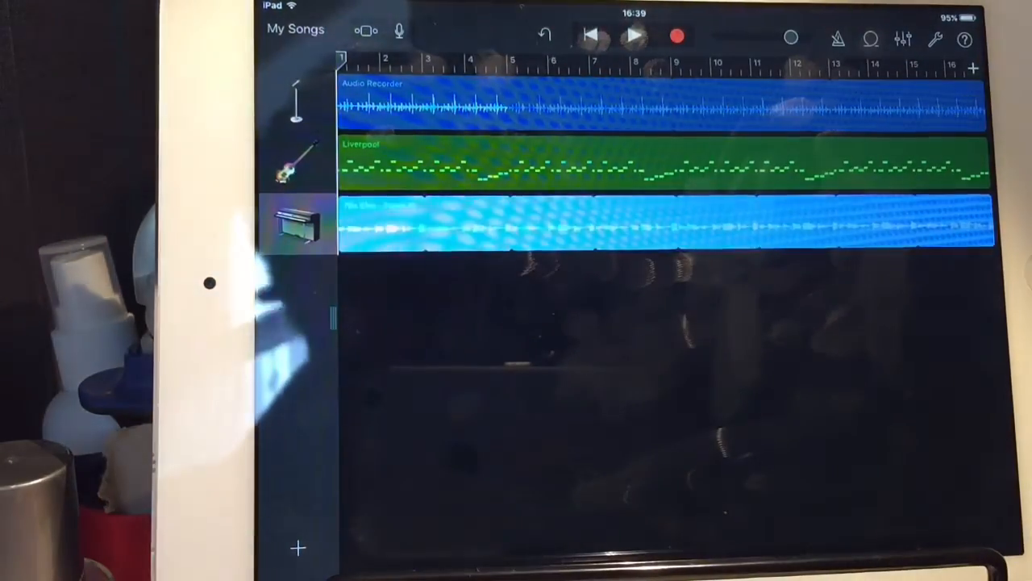
{"action": "left_click", "coordinate": [636, 37]}
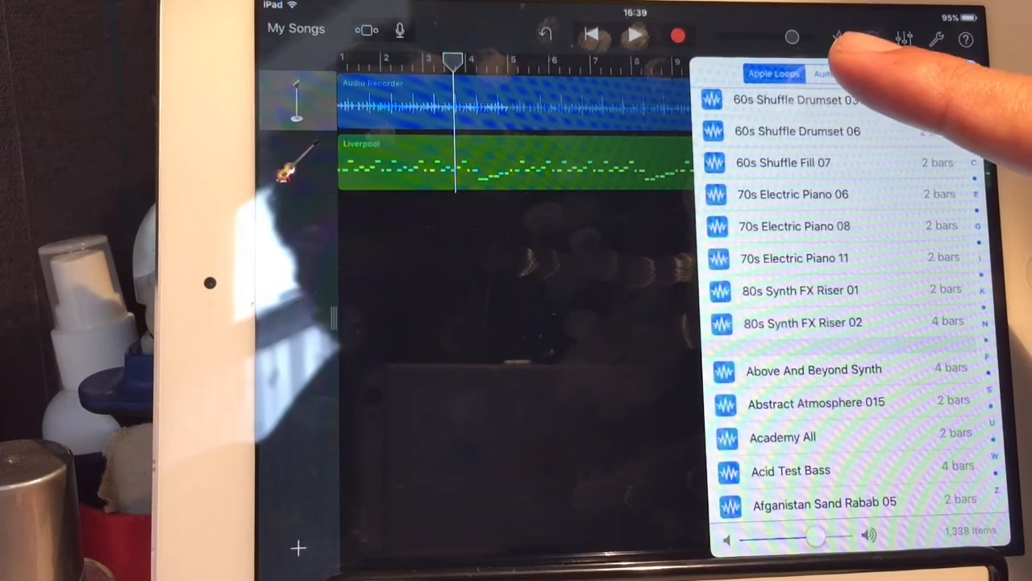
Step: Switch the Loop Browser to Audio Files and browse items from the Files app
{"action": "left_click", "coordinate": [836, 74]}
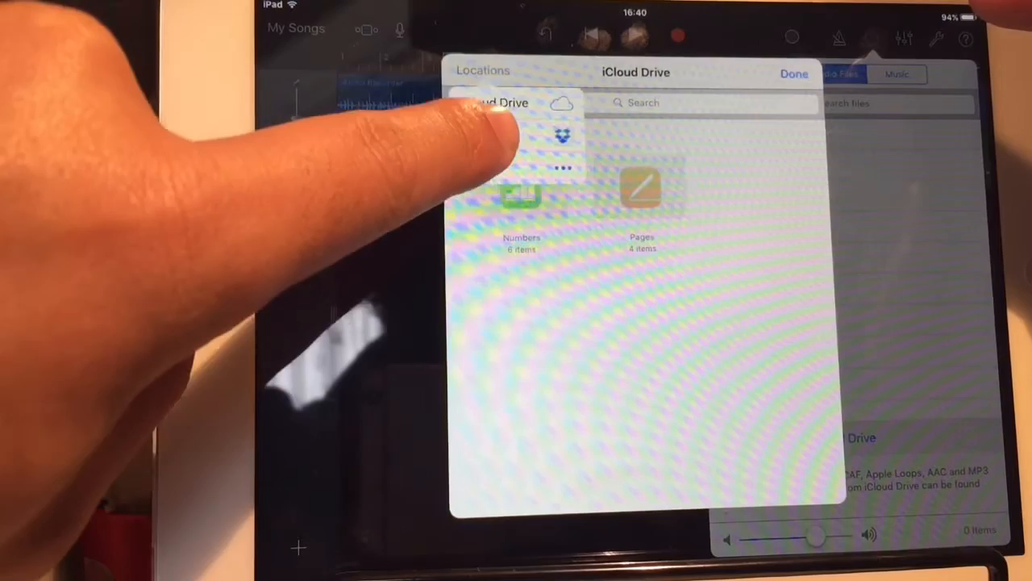
Step: Browse Dropbox > Tokyo Digital Crew Sharing > Hikosaemon and download Reverse cymbal.wav
{"action": "left_click", "coordinate": [561, 135]}
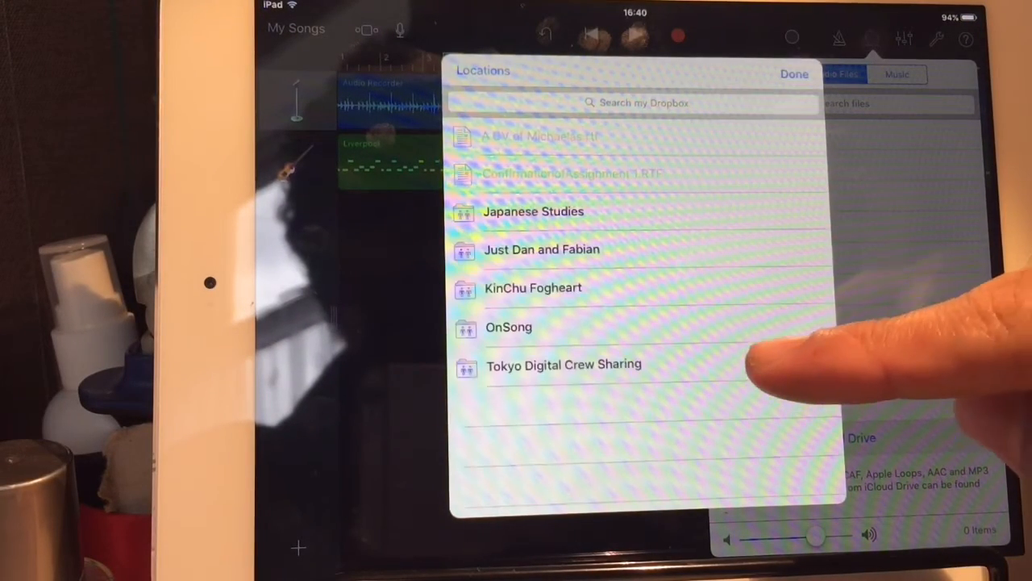
{"action": "left_click", "coordinate": [564, 365]}
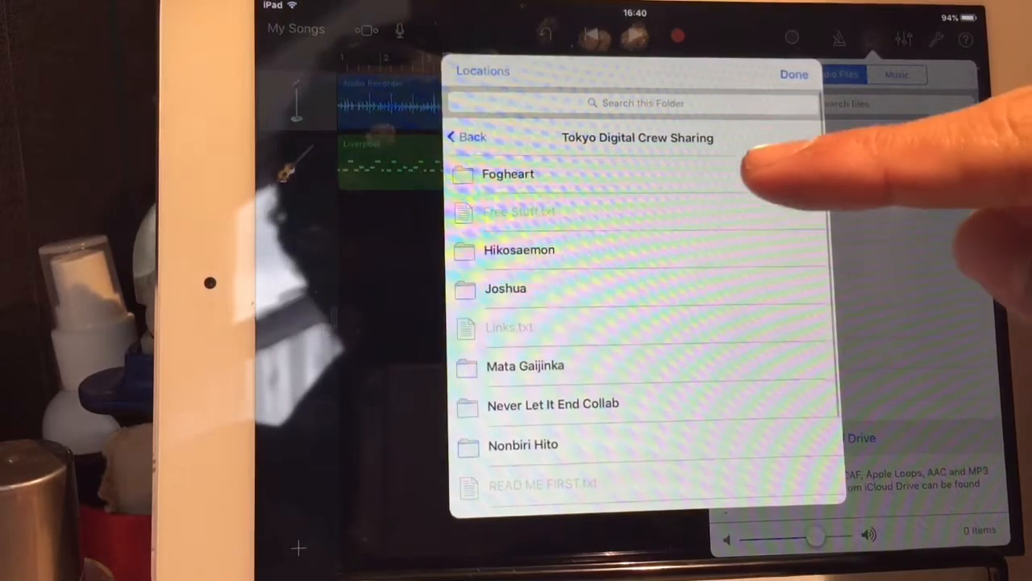
{"action": "left_click", "coordinate": [519, 249]}
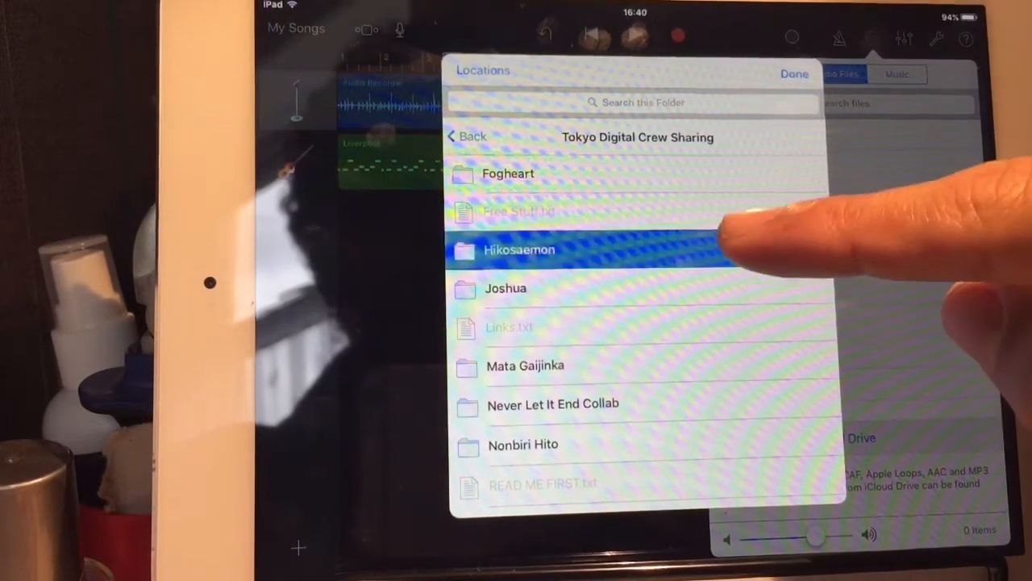
{"action": "left_click", "coordinate": [519, 249]}
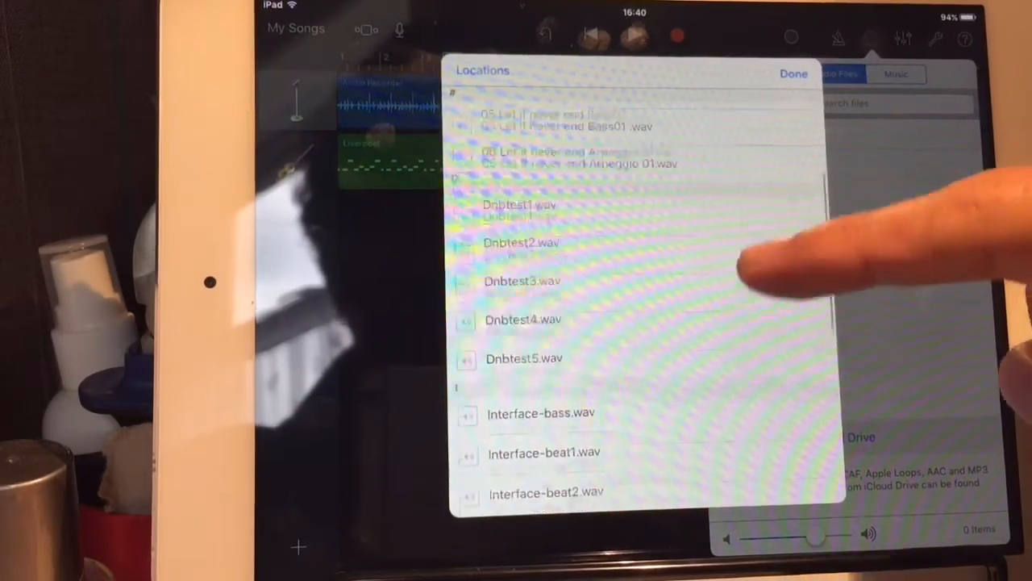
{"action": "scroll", "scroll_direction": "down", "scroll_amount": 3}
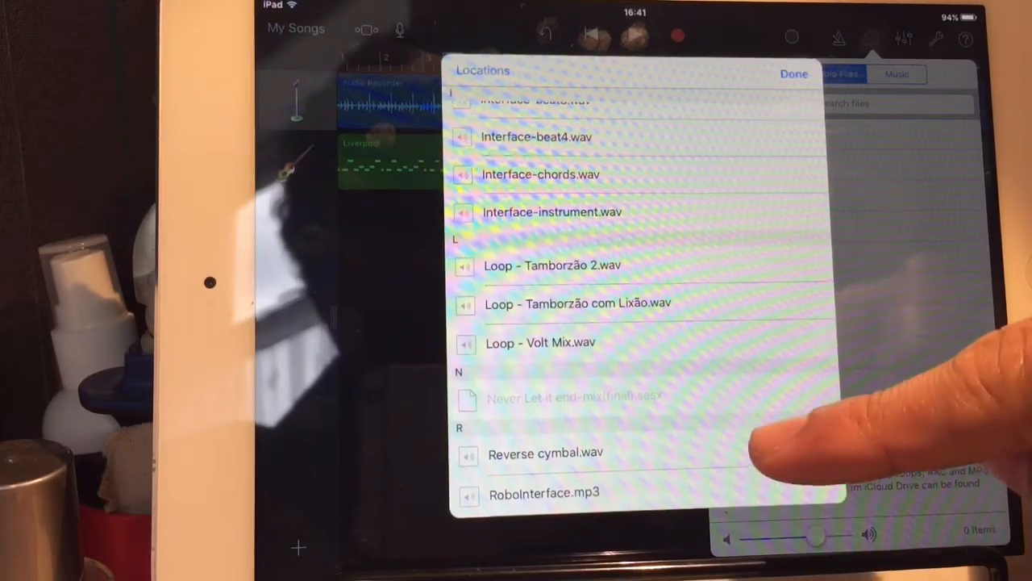
{"action": "left_click", "coordinate": [554, 265]}
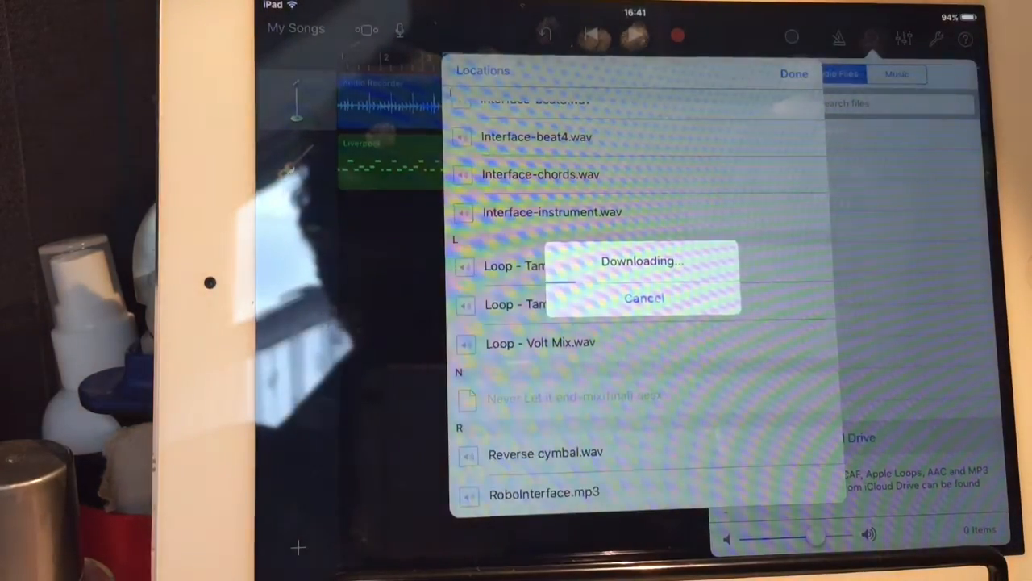
Step: Drag Reverse cymbal.wav below the existing tracks as a clip on a new third track
{"action": "left_click", "coordinate": [643, 297]}
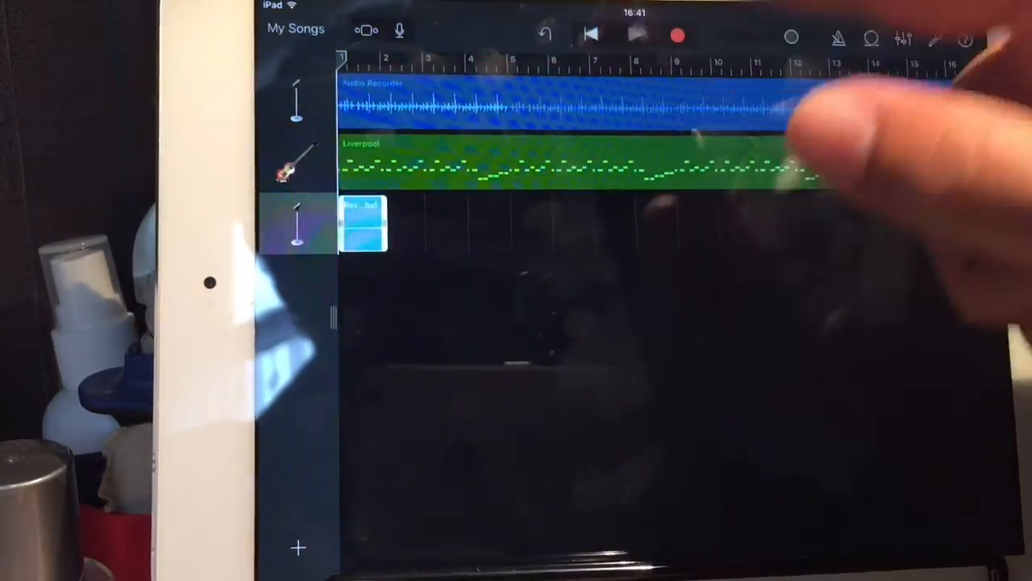
Step: Play the three-track song, then reopen the Loop Browser's file picker
{"action": "left_click", "coordinate": [636, 35]}
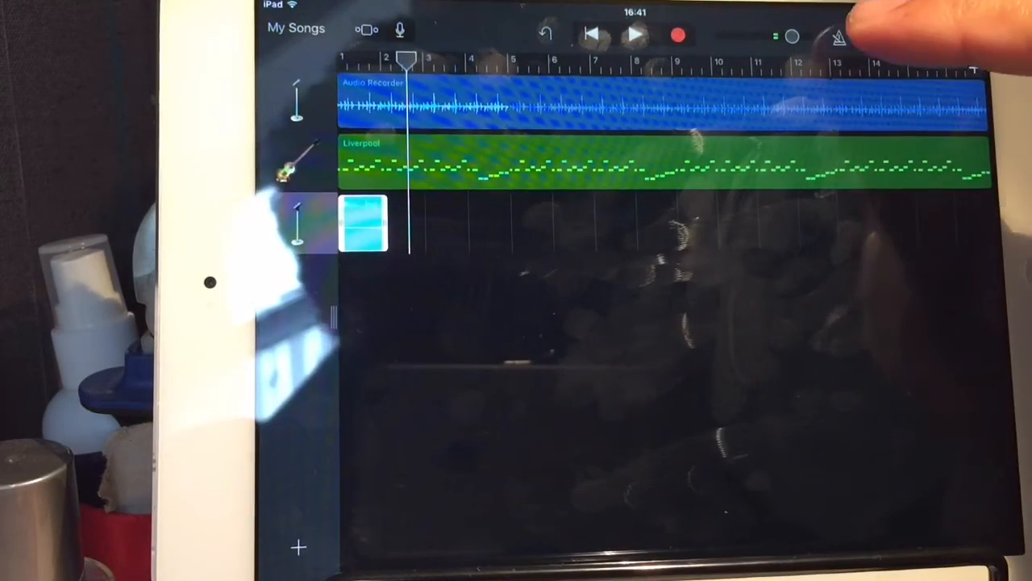
{"action": "left_click", "coordinate": [871, 39]}
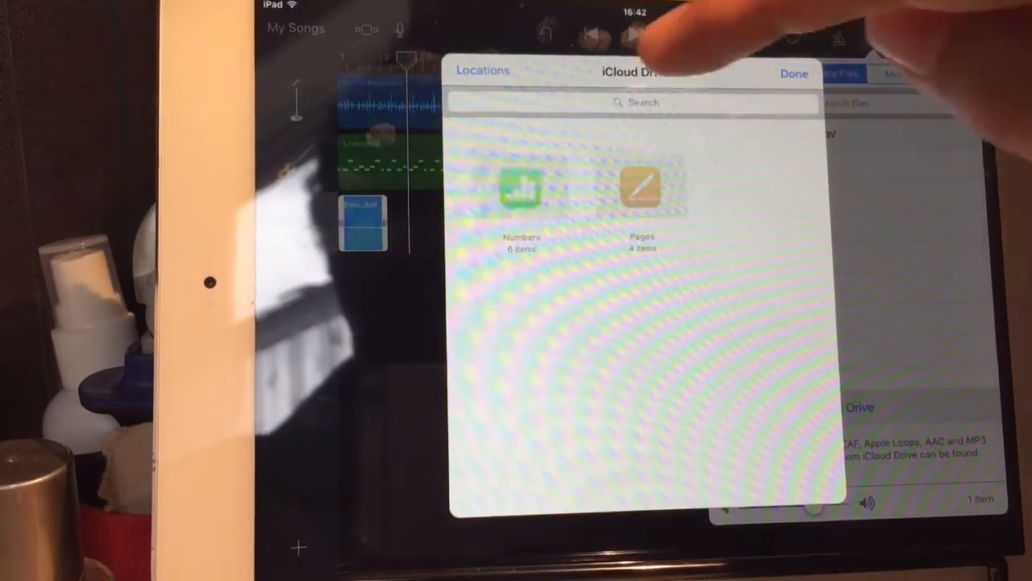
Step: Browse Dropbox into Tokyo Digital Crew Sharing and the Nonbiri Hito folder, then back out
{"action": "left_click", "coordinate": [482, 71]}
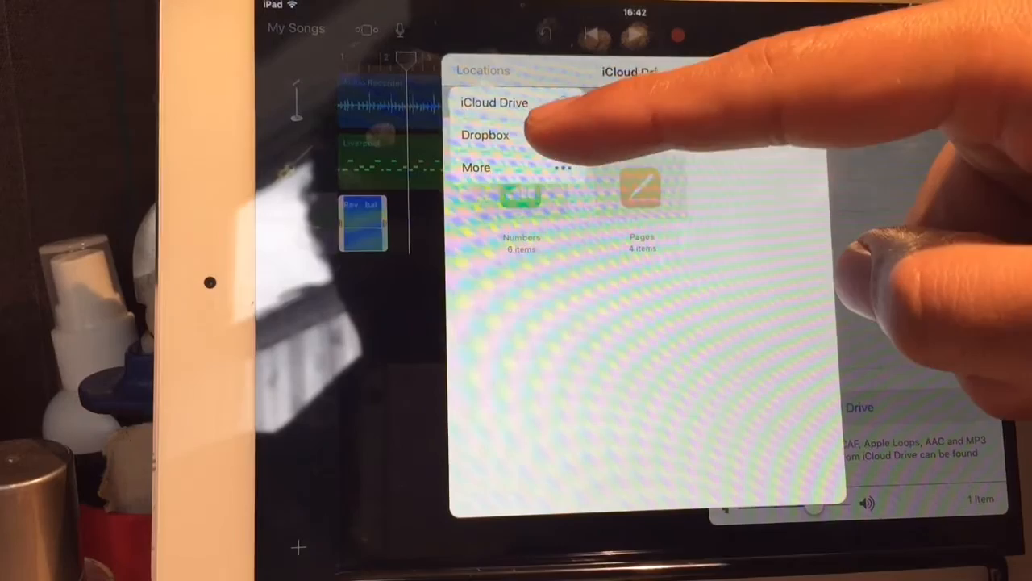
{"action": "left_click", "coordinate": [484, 135]}
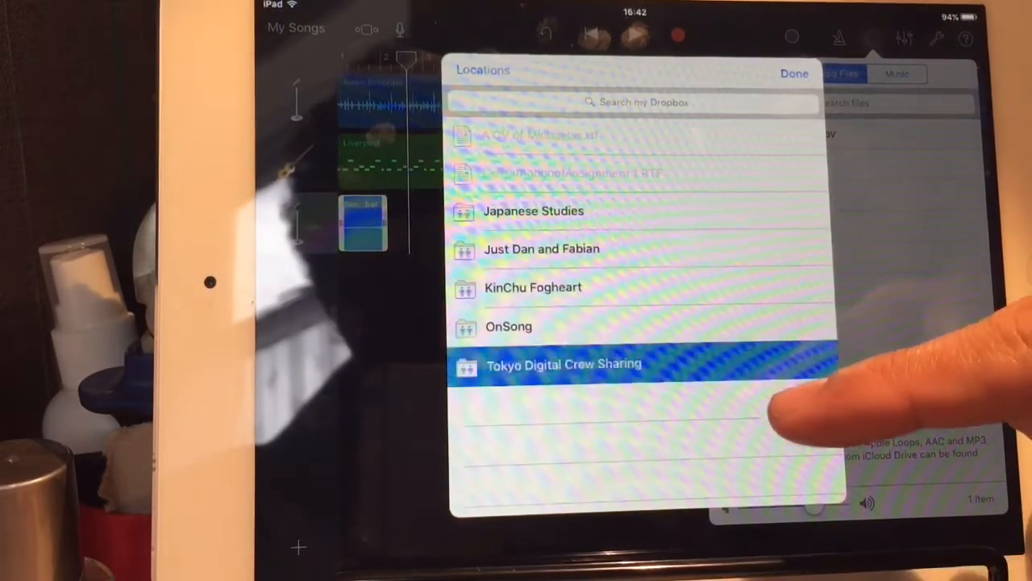
{"action": "left_click", "coordinate": [533, 287]}
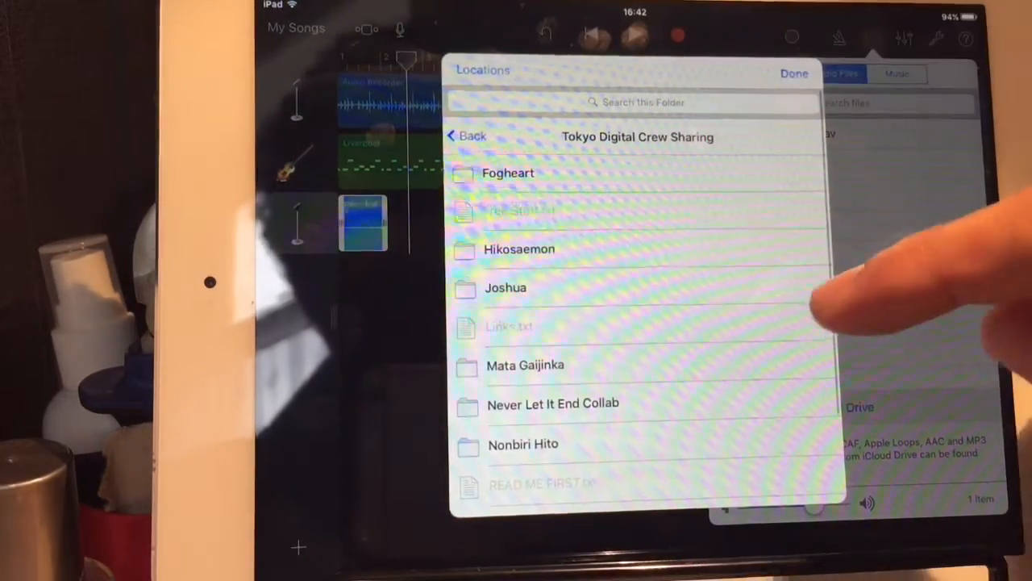
{"action": "scroll", "scroll_direction": "down", "scroll_amount": 3}
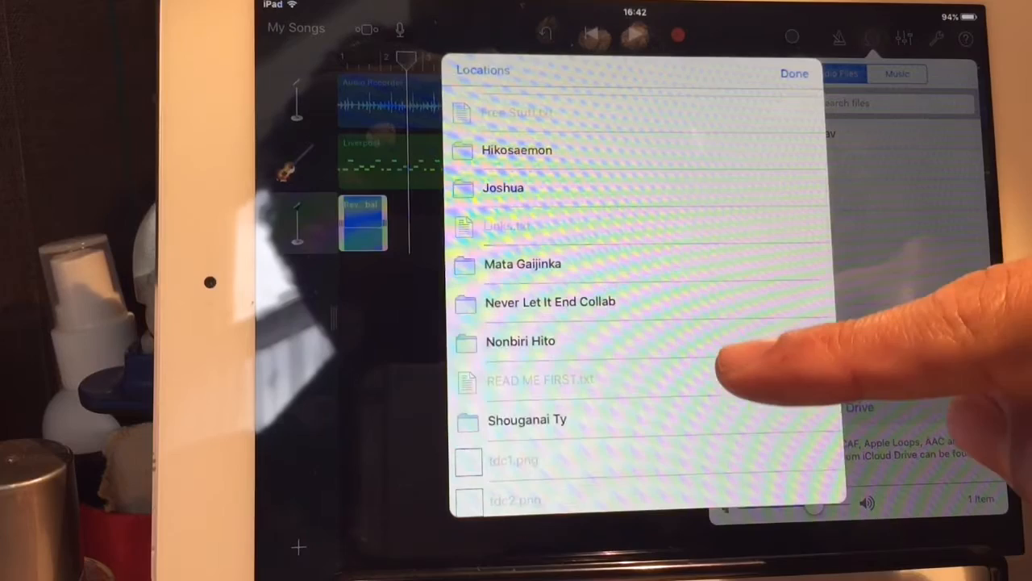
{"action": "left_click", "coordinate": [519, 342]}
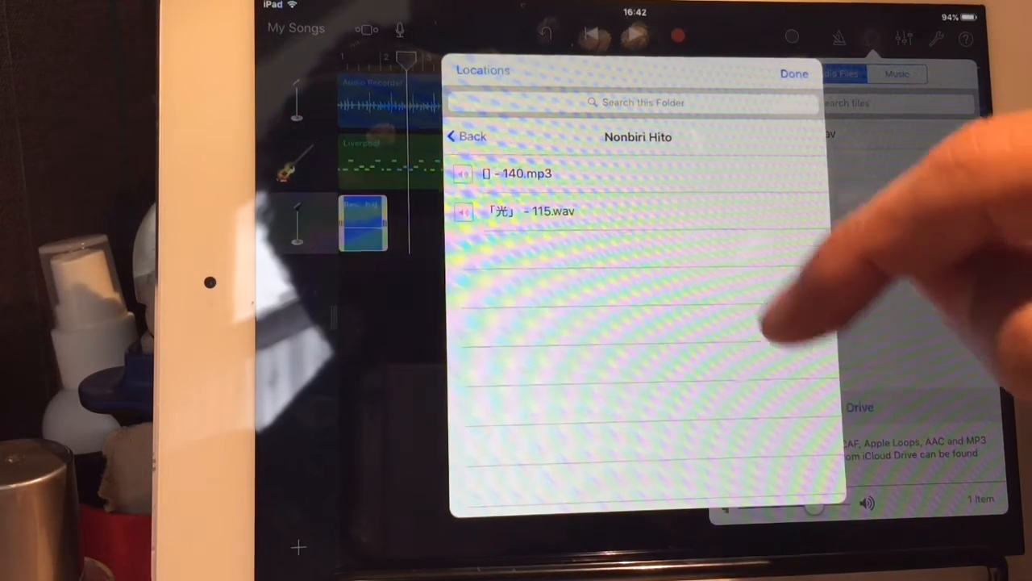
{"action": "left_click", "coordinate": [466, 136]}
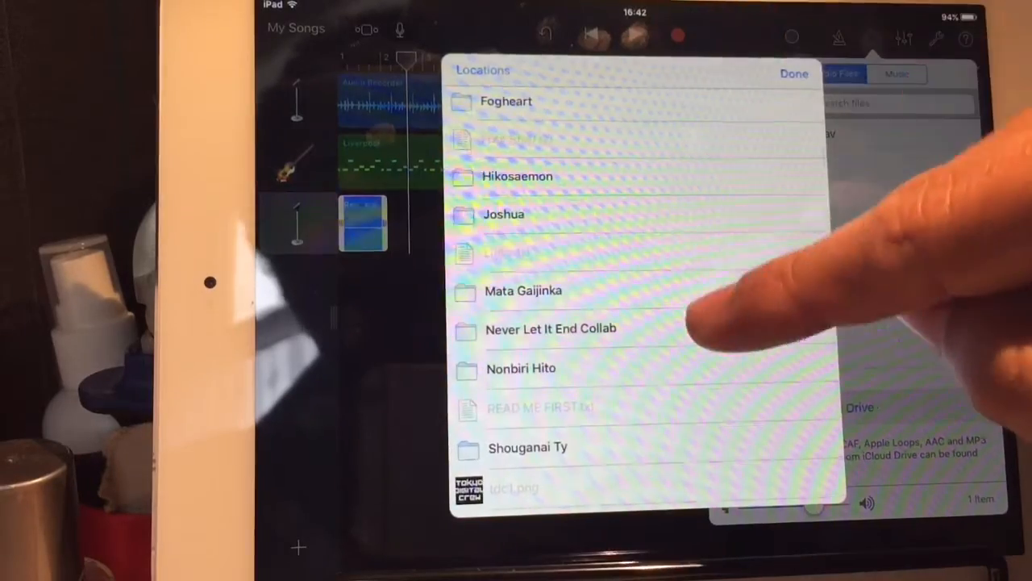
Step: In the Hikosaemon folder import Loop - Tamborzão 2.wav onto a new fourth track
{"action": "left_click", "coordinate": [518, 176]}
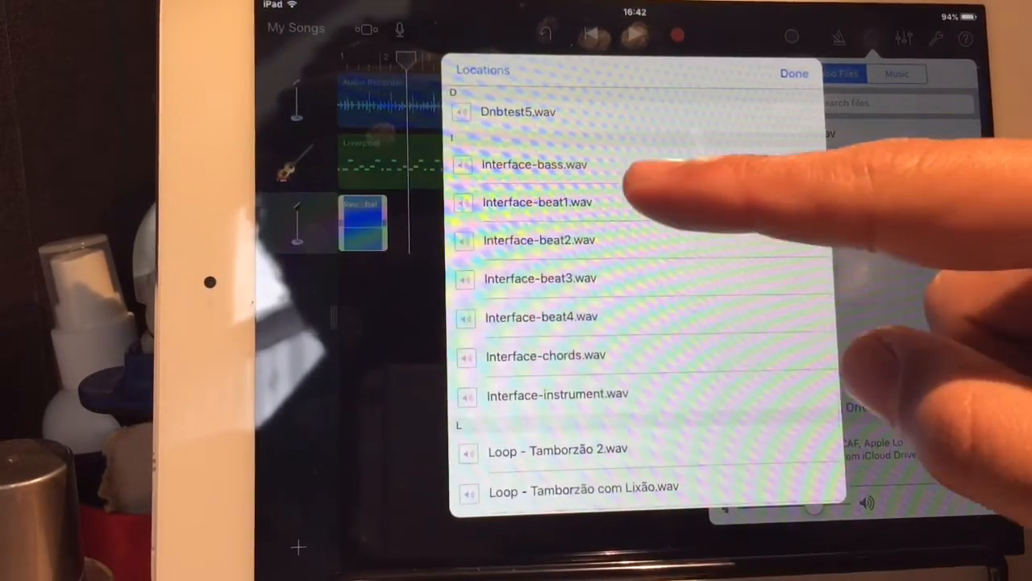
{"action": "scroll", "scroll_direction": "down", "scroll_amount": 3}
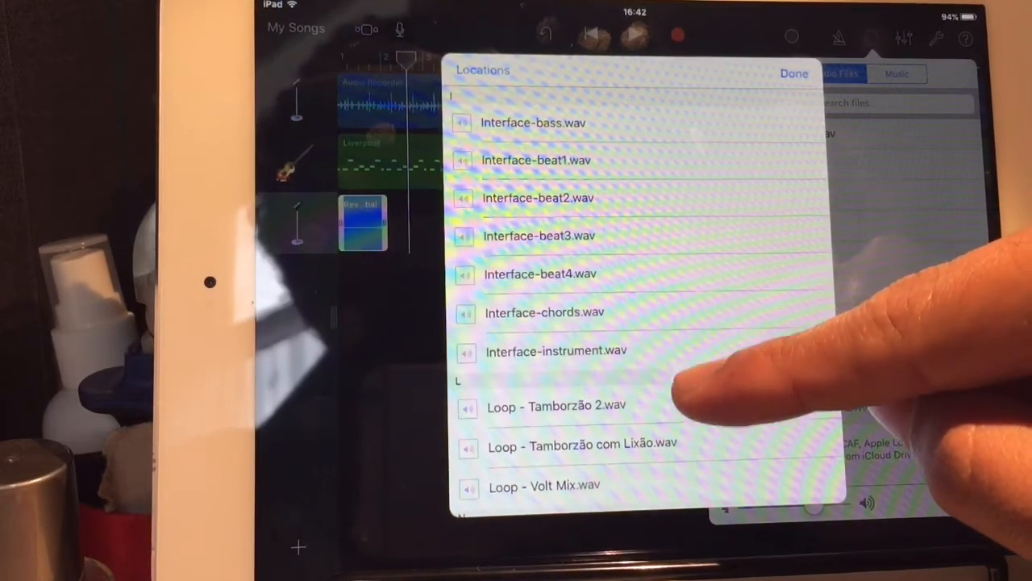
{"action": "scroll", "scroll_direction": "down", "scroll_amount": 3}
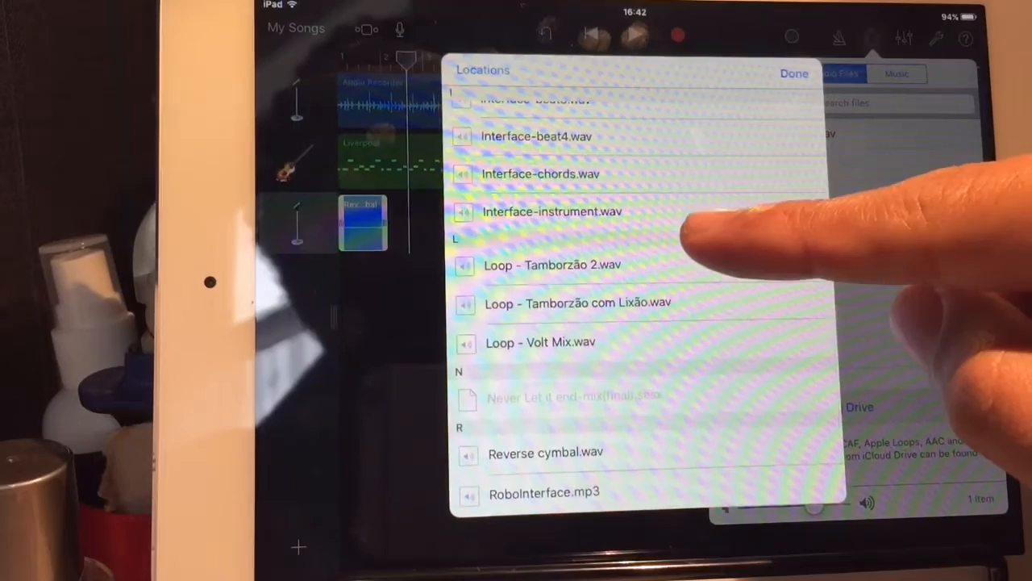
{"action": "scroll", "scroll_direction": "down", "scroll_amount": 3}
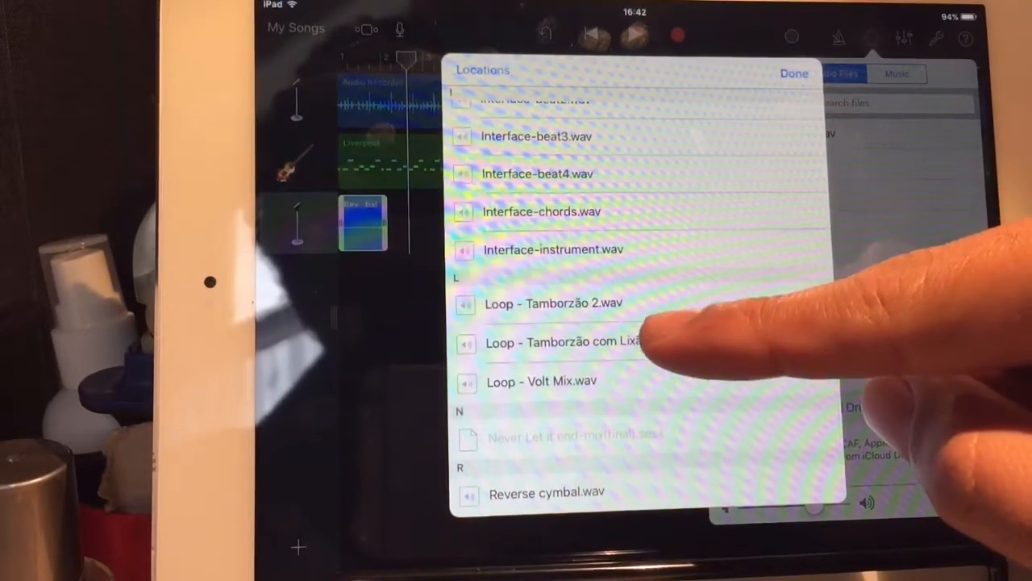
{"action": "left_click", "coordinate": [553, 303]}
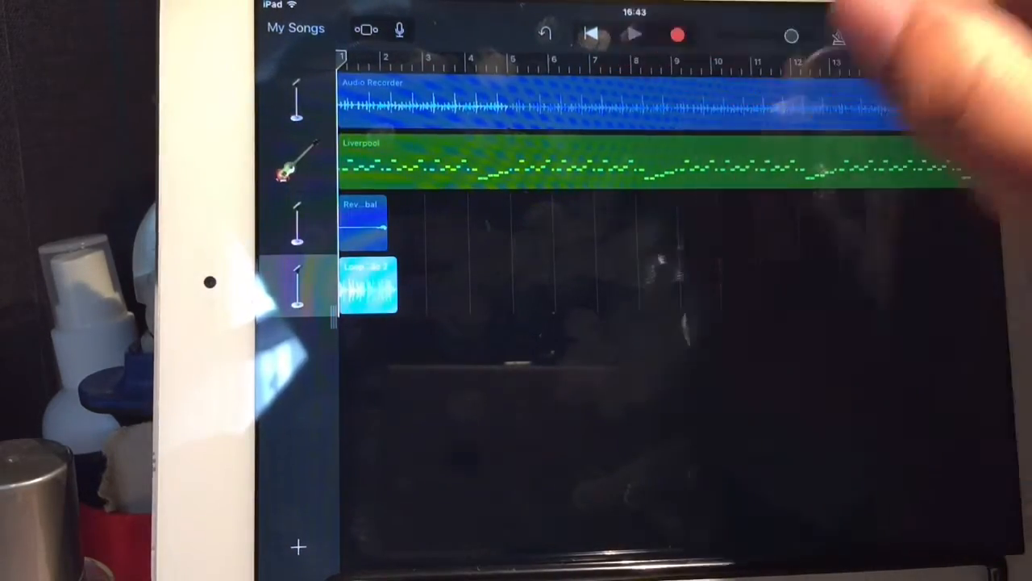
{"action": "left_click", "coordinate": [634, 36]}
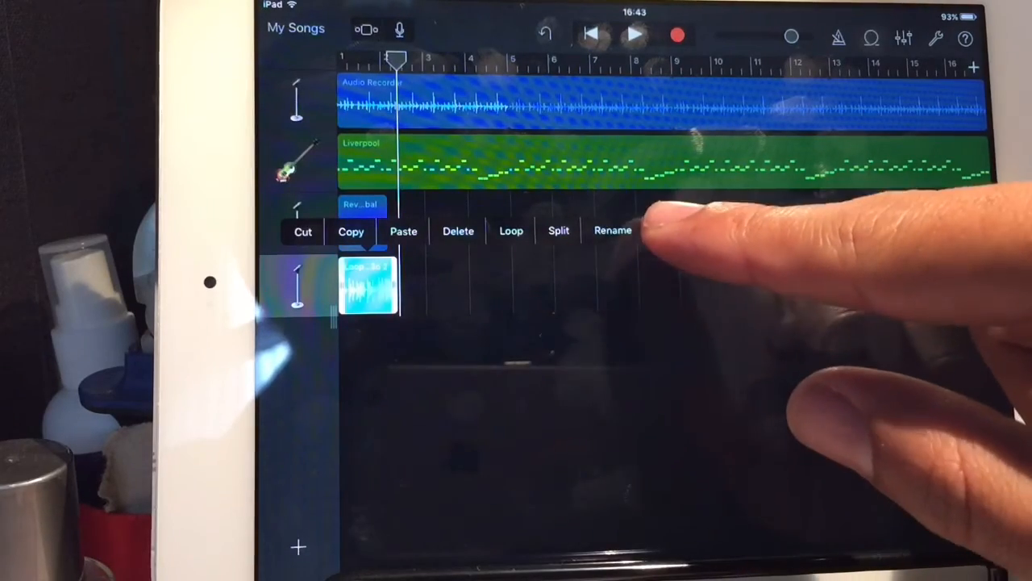
{"action": "left_click", "coordinate": [512, 230]}
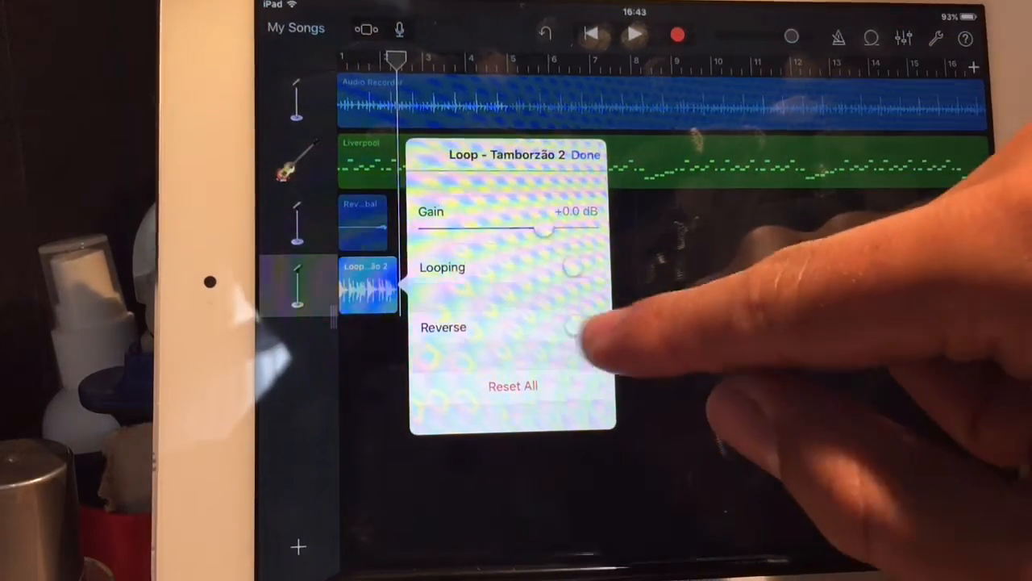
{"action": "left_click", "coordinate": [575, 326]}
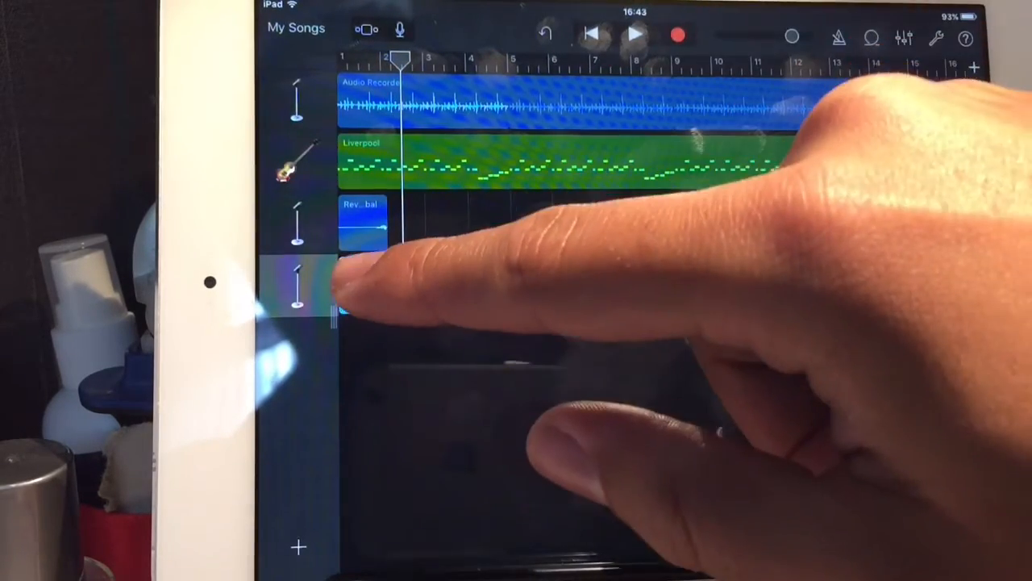
Step: Delete the Tamborzão region, move the Reverse cymbal clip later, and show its Settings
{"action": "left_click", "coordinate": [367, 287]}
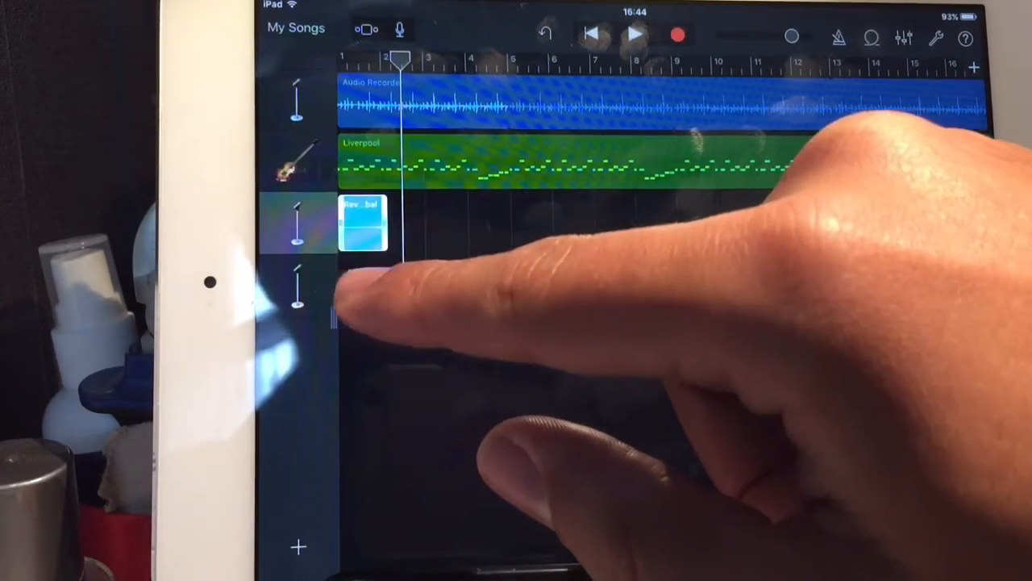
{"action": "left_click", "coordinate": [363, 222]}
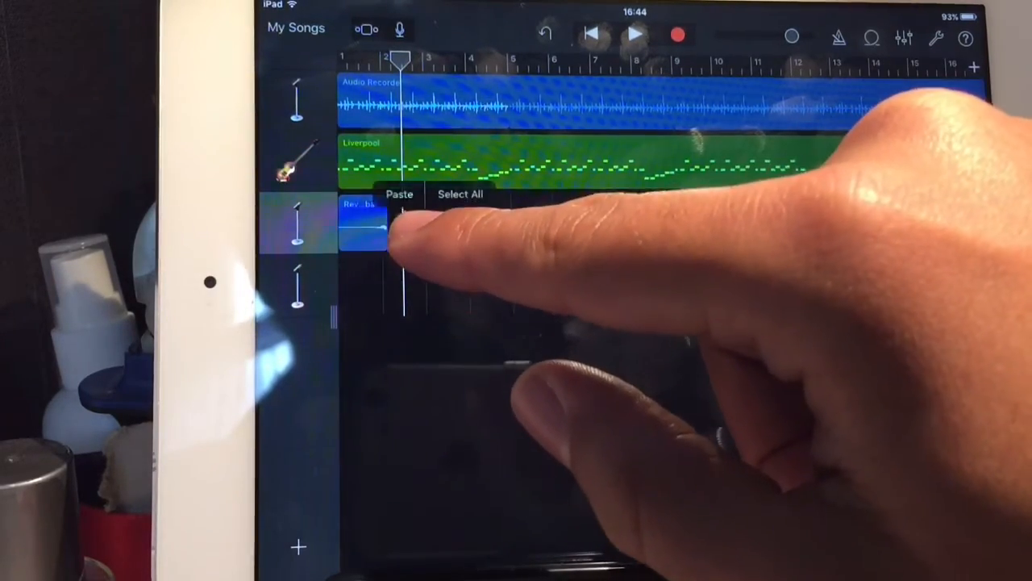
{"action": "left_click", "coordinate": [398, 194]}
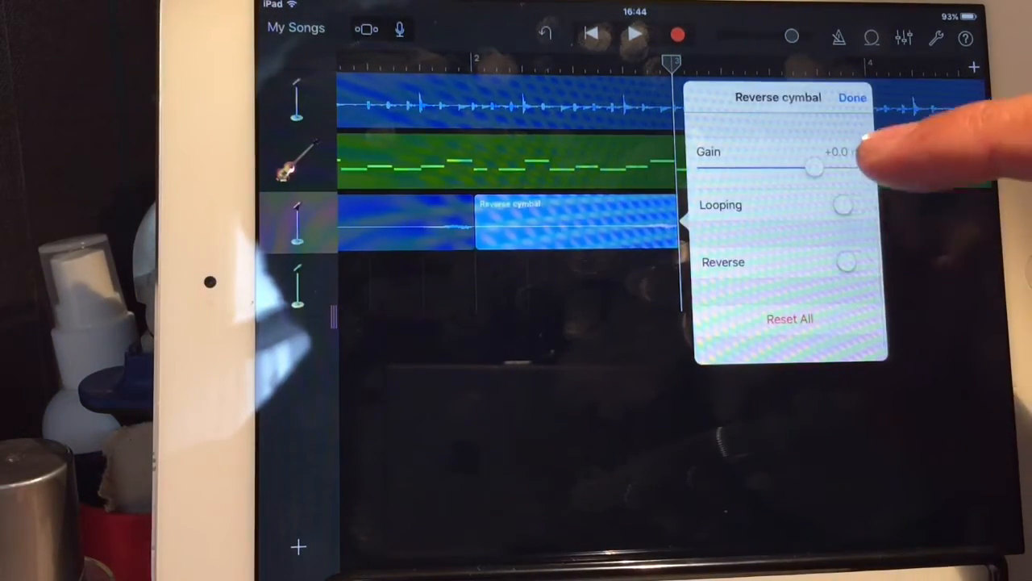
Step: Turn on Reverse for the cymbal clip and show the imported Audio Files list
{"action": "left_click", "coordinate": [853, 262]}
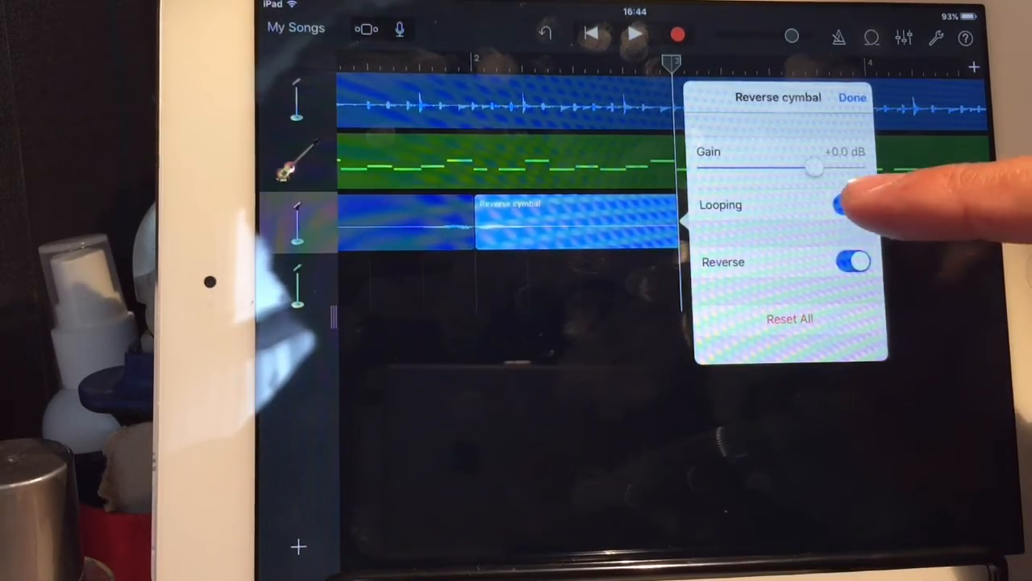
{"action": "left_click", "coordinate": [852, 97]}
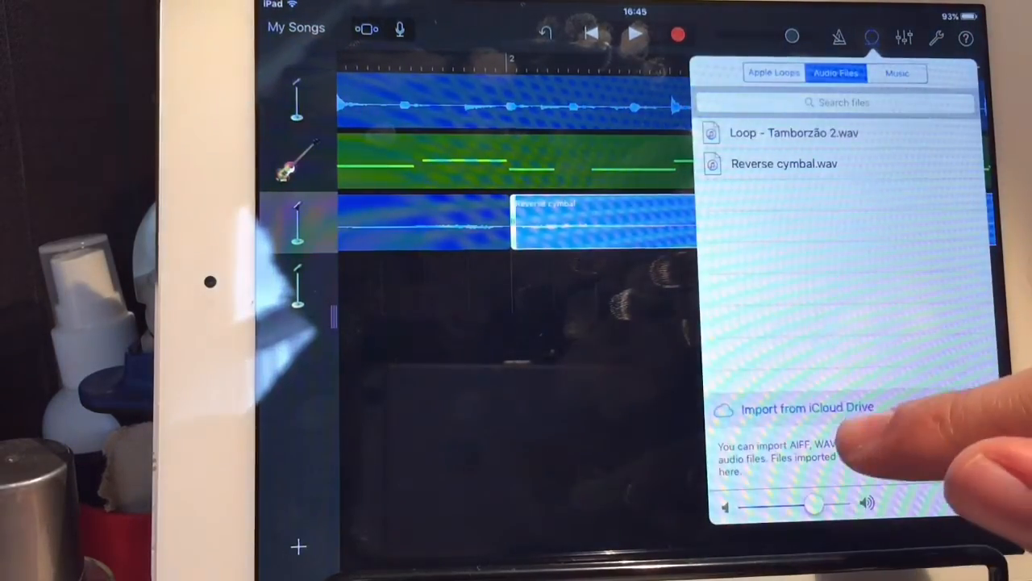
Step: Enable Dropbox under Locations > More and browse to the Hikosaemon WAV folder
{"action": "left_click", "coordinate": [807, 406]}
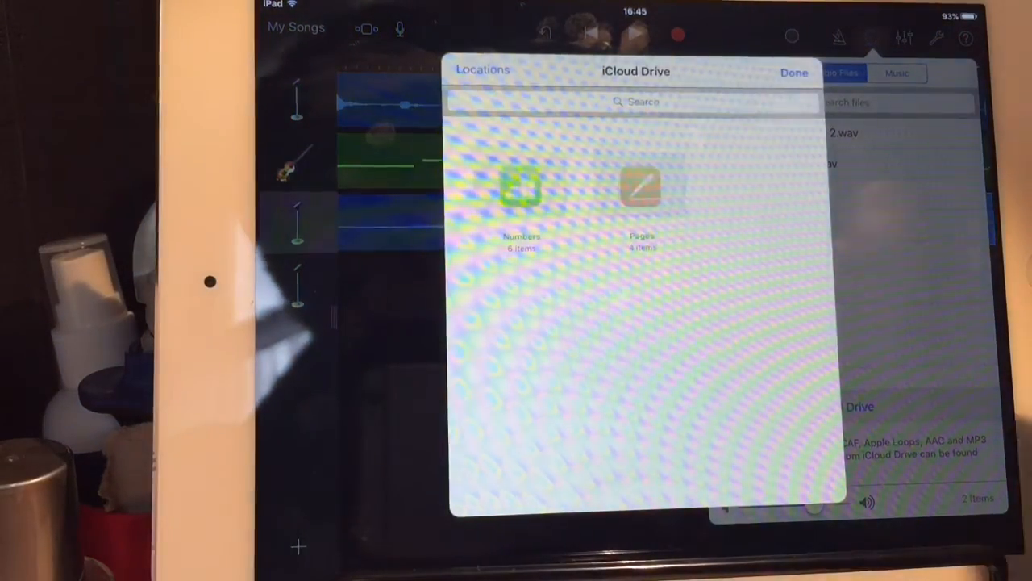
{"action": "left_click", "coordinate": [482, 69]}
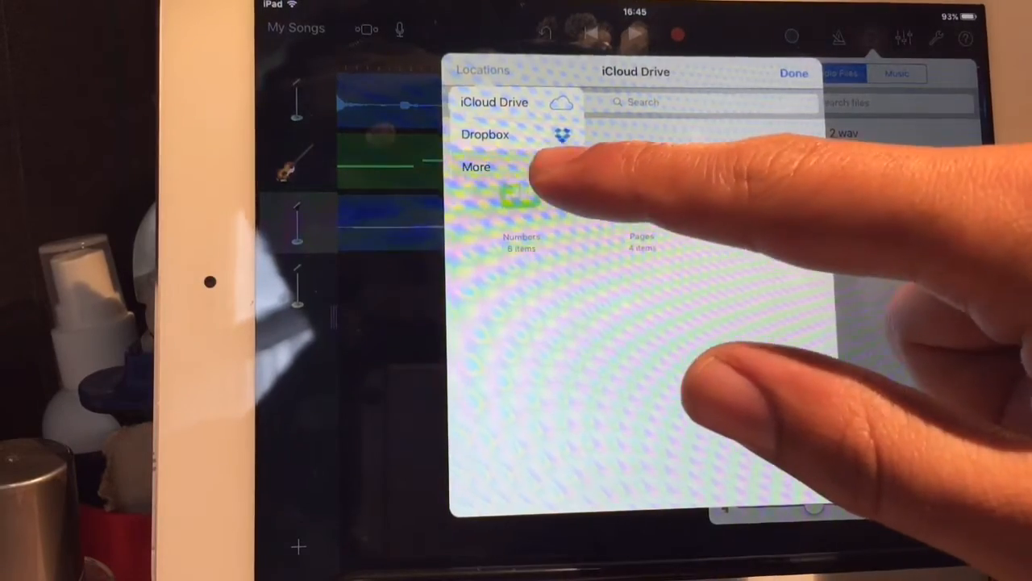
{"action": "left_click", "coordinate": [476, 166]}
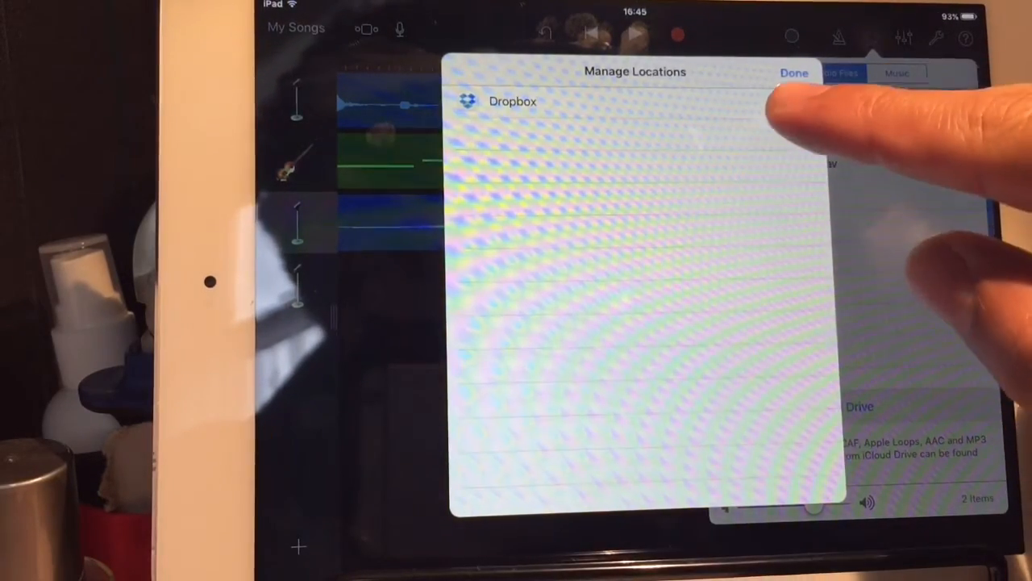
{"action": "left_click", "coordinate": [803, 107]}
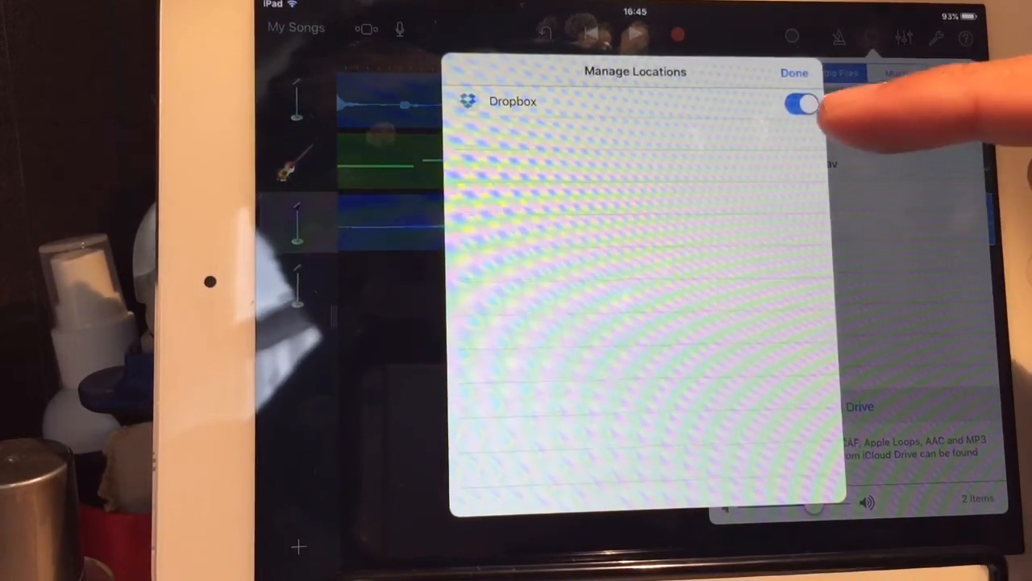
{"action": "left_click", "coordinate": [793, 73]}
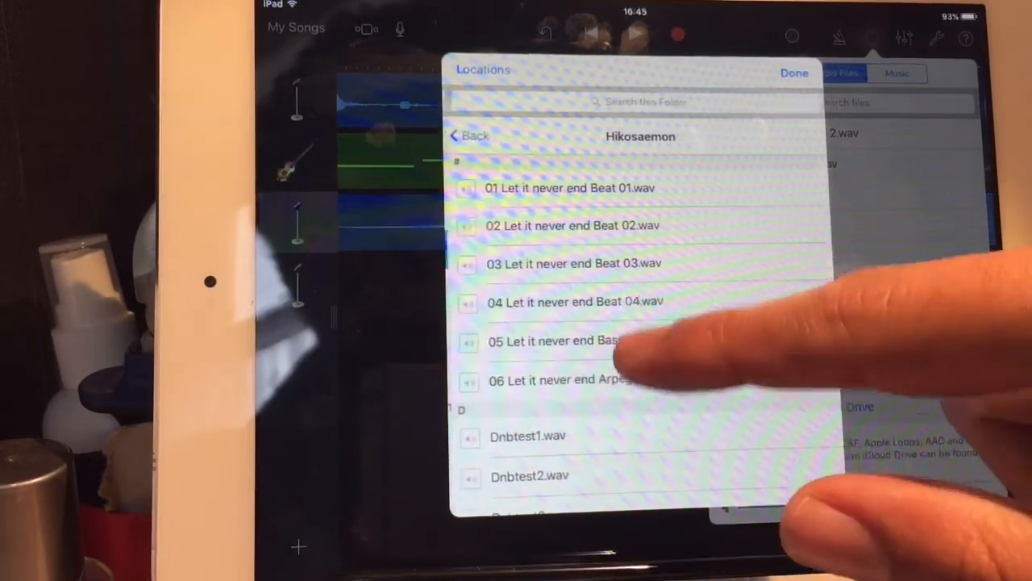
{"action": "scroll", "scroll_direction": "up", "scroll_amount": 3}
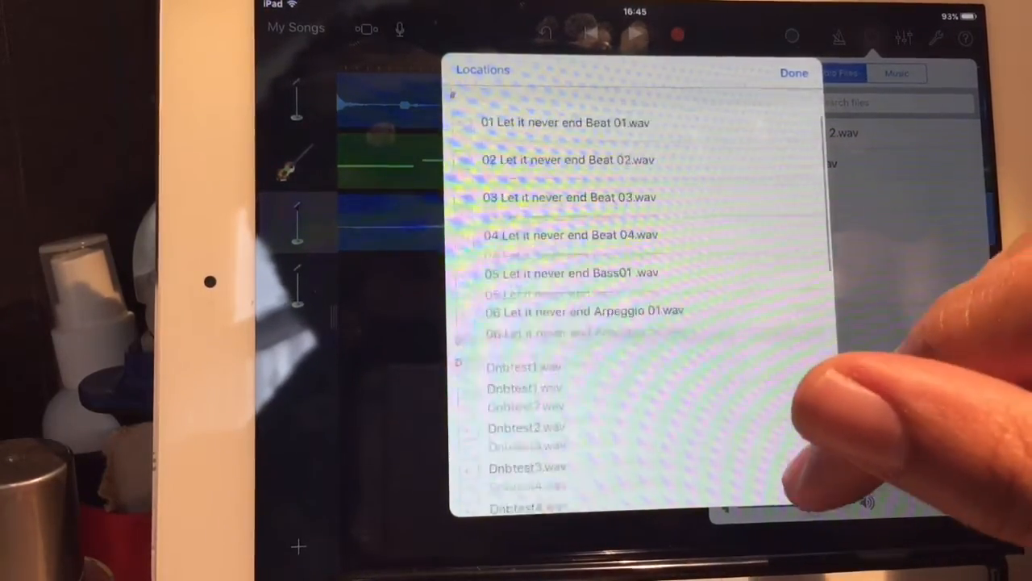